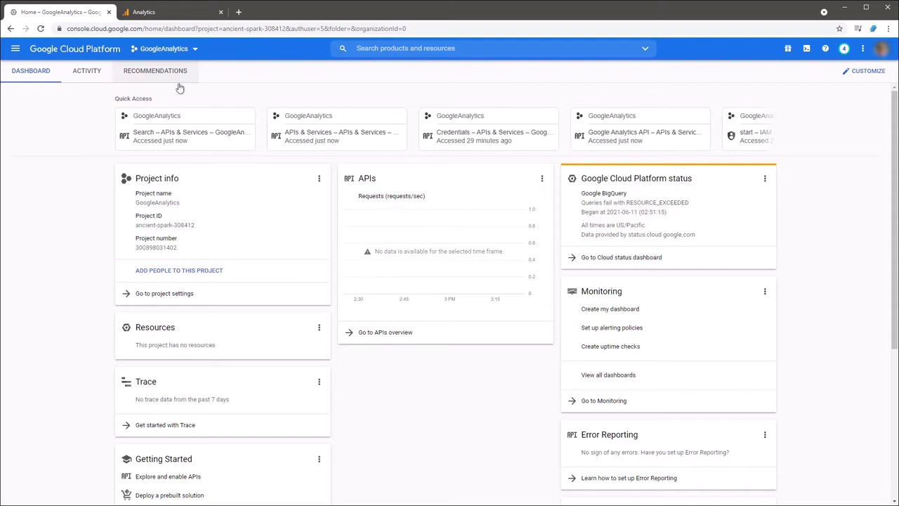
{"action": "mouse_move", "coordinate": [203, 92]}
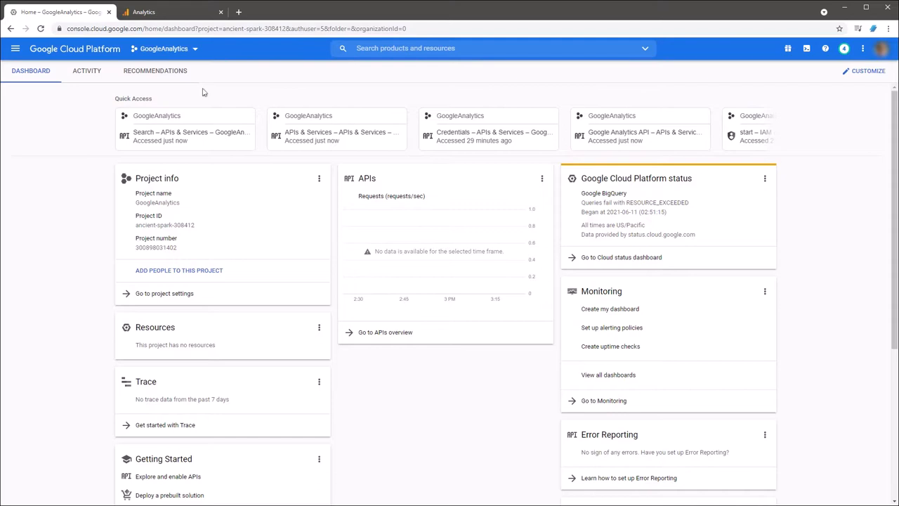
Open the Google Cloud project selector showing the GoogleAnalytics project
{"action": "left_click", "coordinate": [164, 48]}
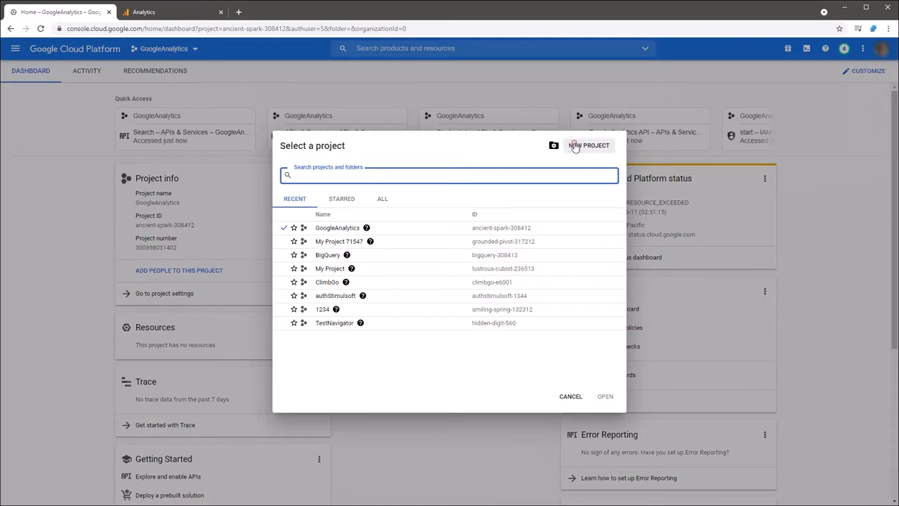
Create a new project named TestGA and switch to it
{"action": "left_click", "coordinate": [589, 145]}
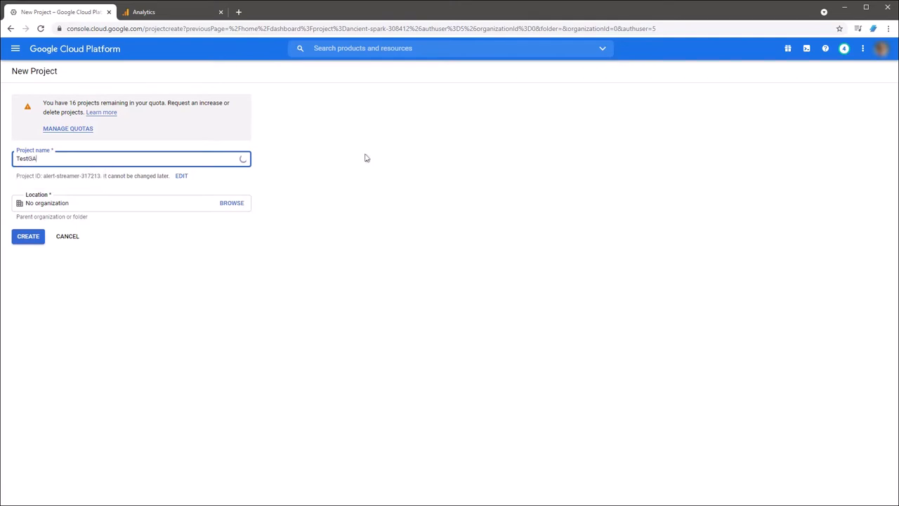
{"action": "left_click", "coordinate": [28, 236]}
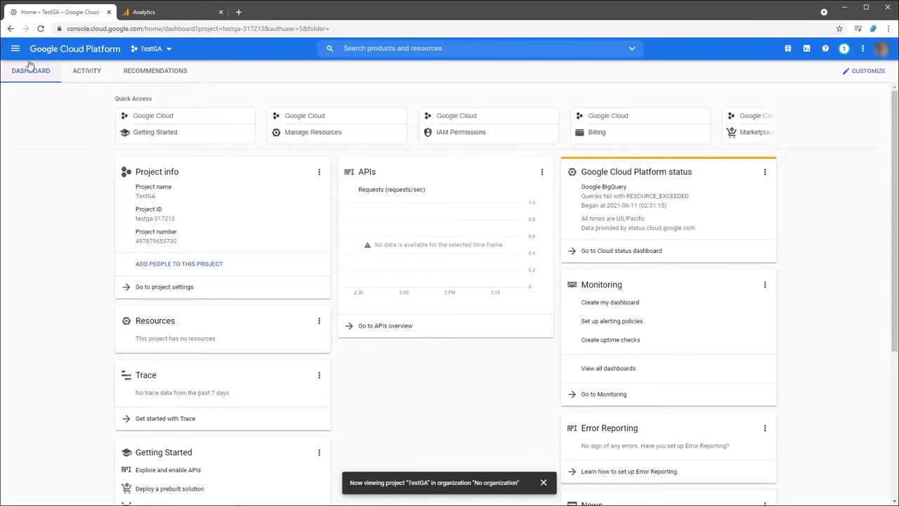
Search the APIs & Services library for 'google analytic'
{"action": "left_click", "coordinate": [16, 48]}
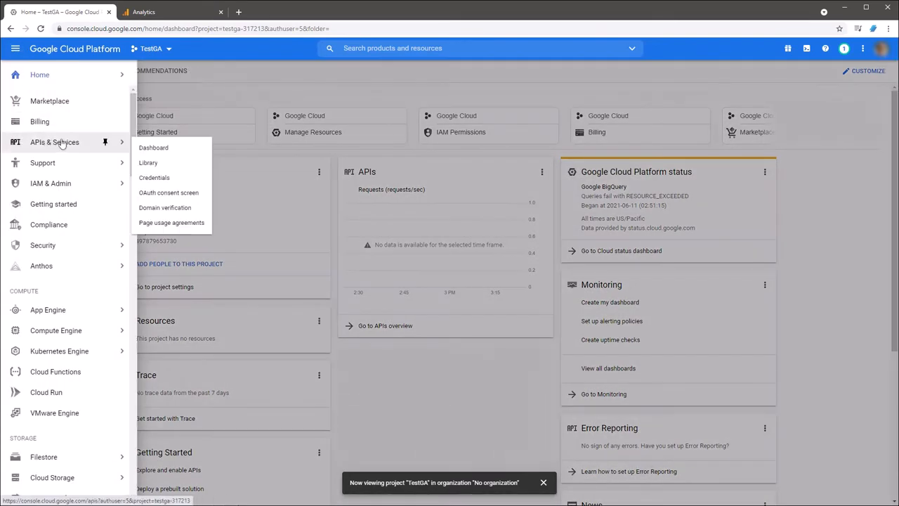
{"action": "left_click", "coordinate": [153, 148]}
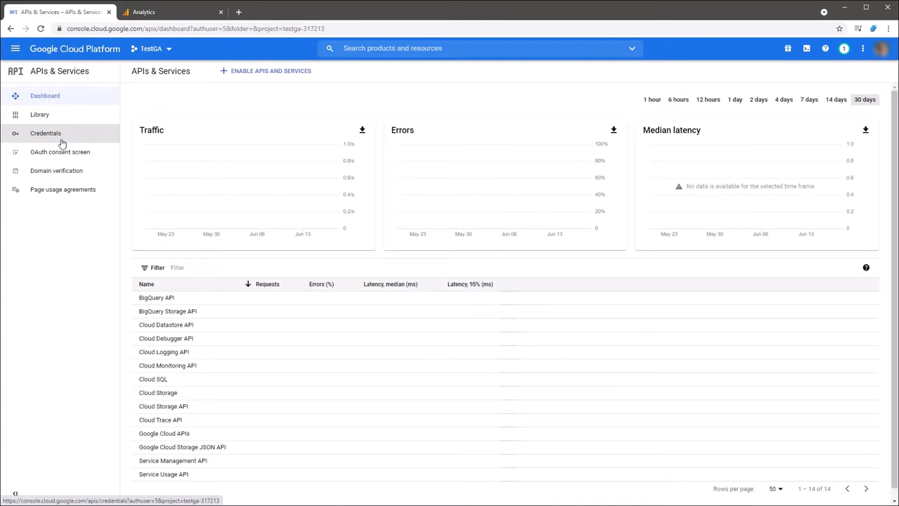
{"action": "left_click", "coordinate": [40, 114]}
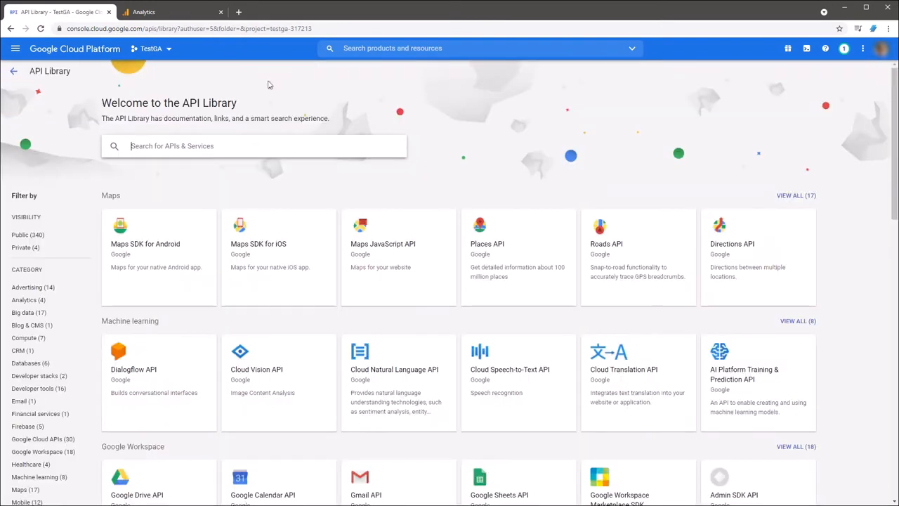
{"action": "type", "text": "google analytic"}
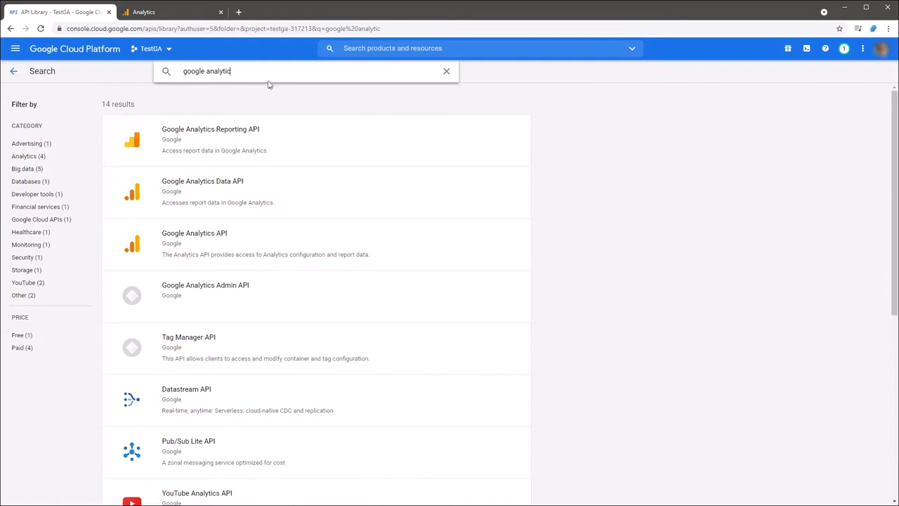
Enable the Google Analytics Reporting API and the Google Analytics API
{"action": "left_click", "coordinate": [210, 140]}
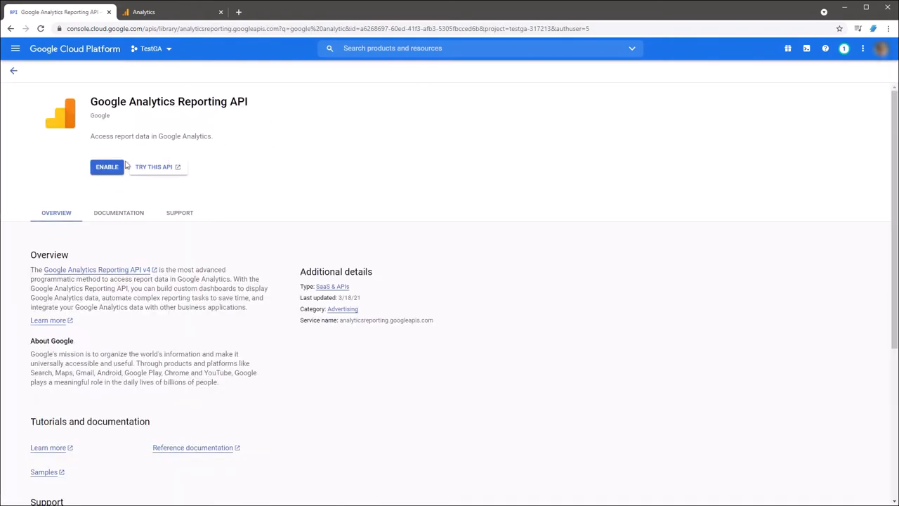
{"action": "left_click", "coordinate": [107, 166]}
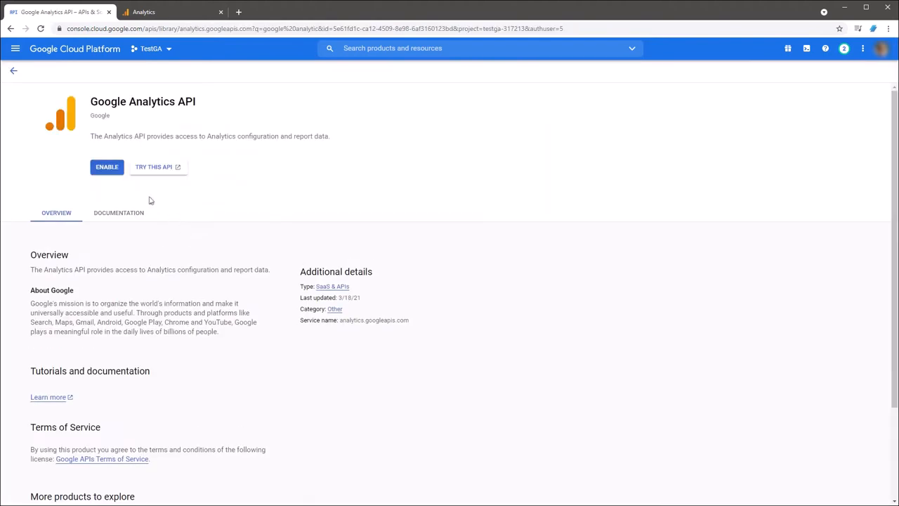
{"action": "left_click", "coordinate": [107, 167]}
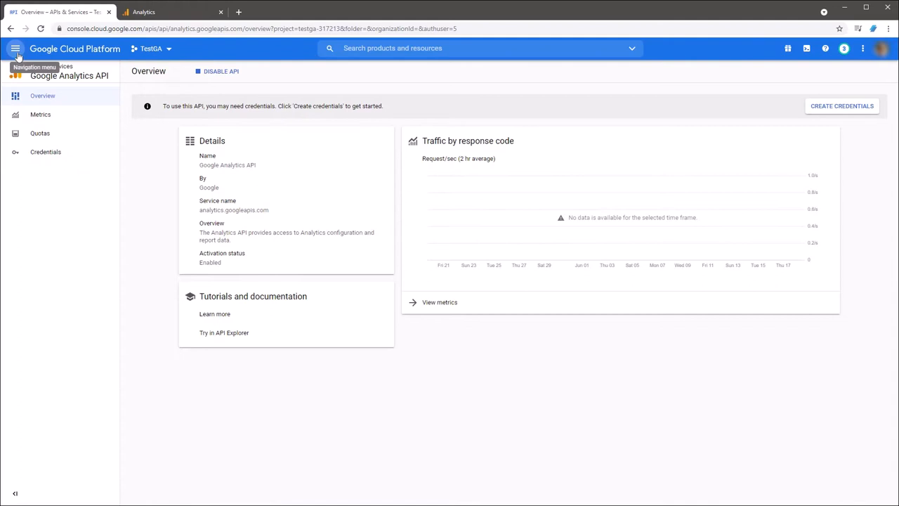
Start a new service account from the Credentials page, named testGA
{"action": "left_click", "coordinate": [155, 177]}
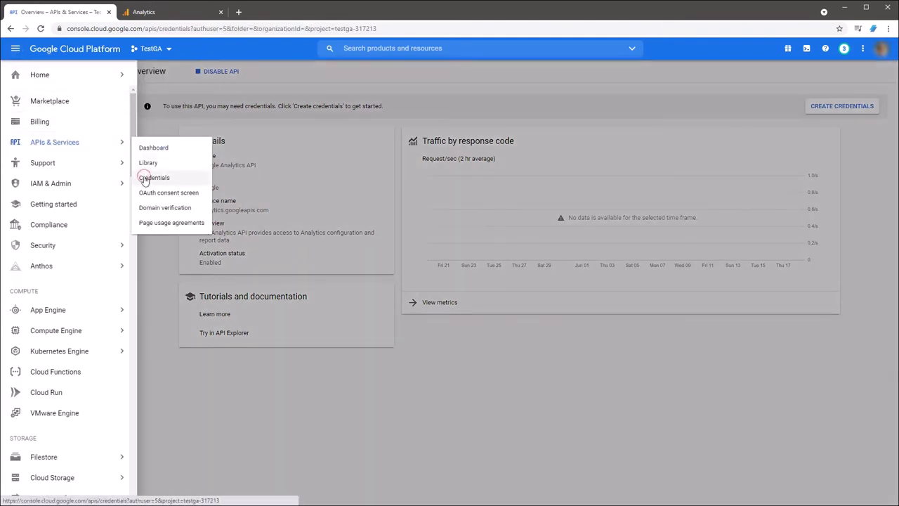
{"action": "left_click", "coordinate": [155, 177]}
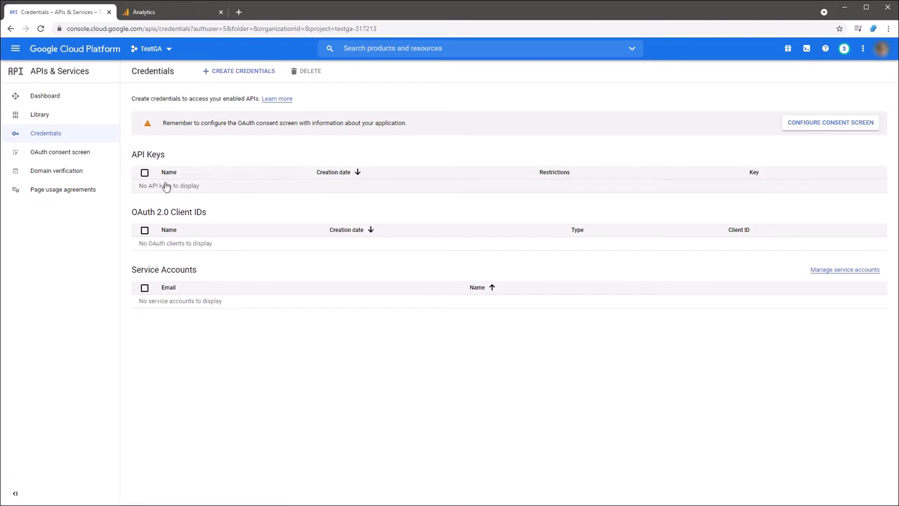
{"action": "left_click", "coordinate": [239, 70]}
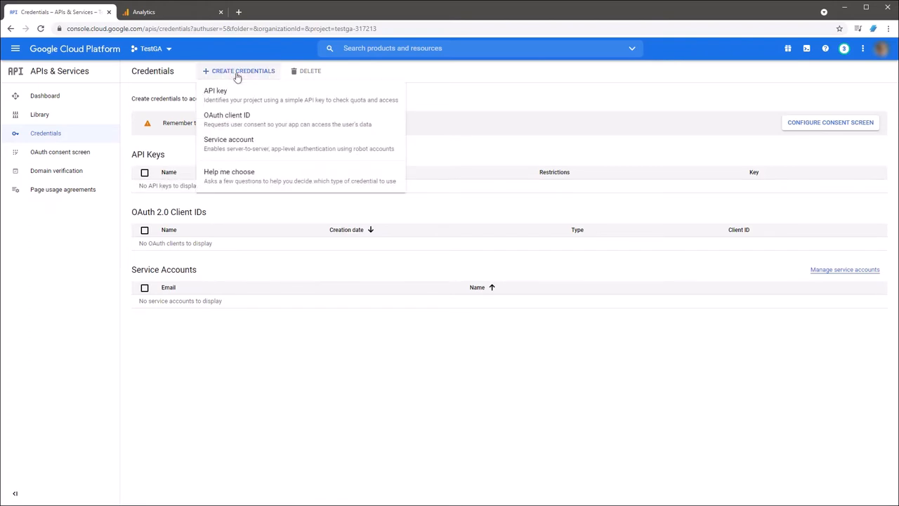
{"action": "left_click", "coordinate": [228, 139]}
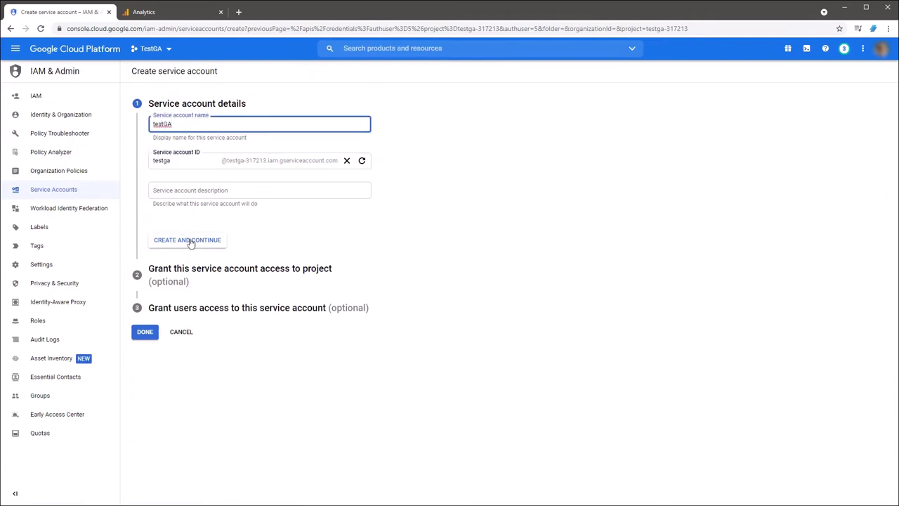
Create the testGA service account with the Owner role
{"action": "left_click", "coordinate": [187, 239]}
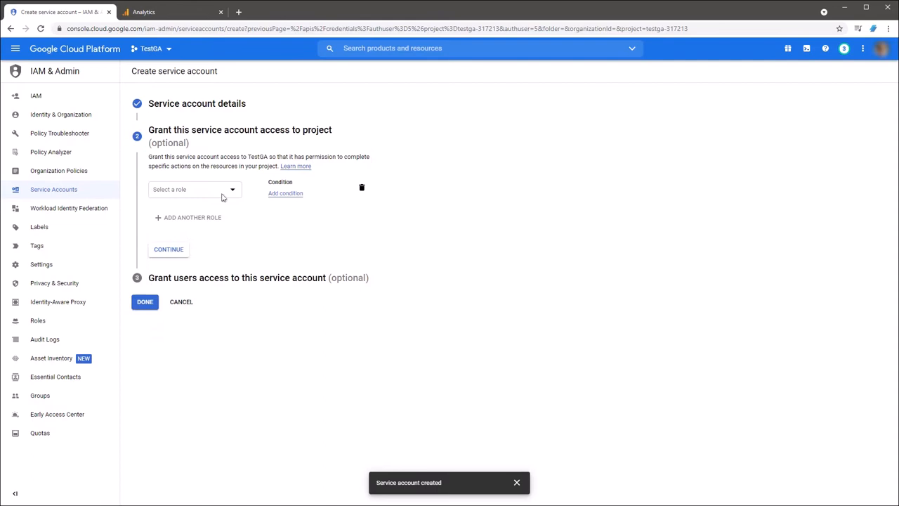
{"action": "left_click", "coordinate": [193, 189]}
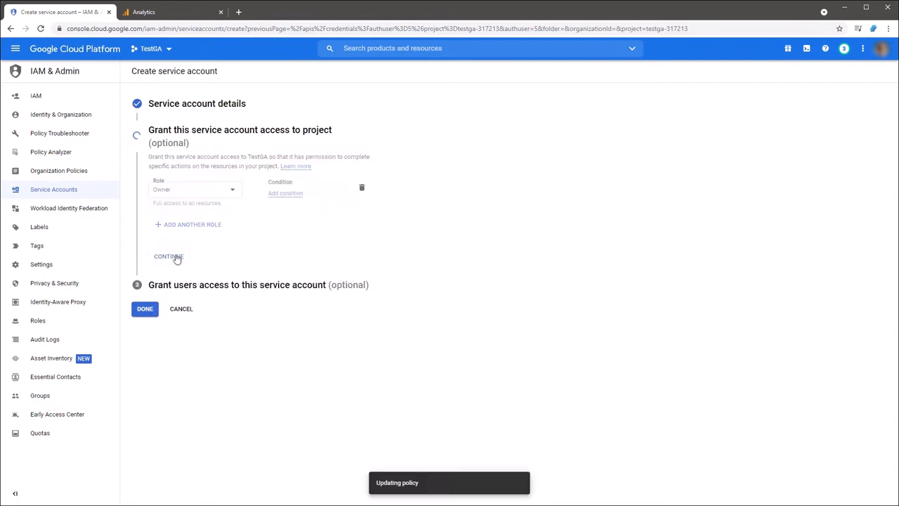
{"action": "left_click", "coordinate": [169, 256]}
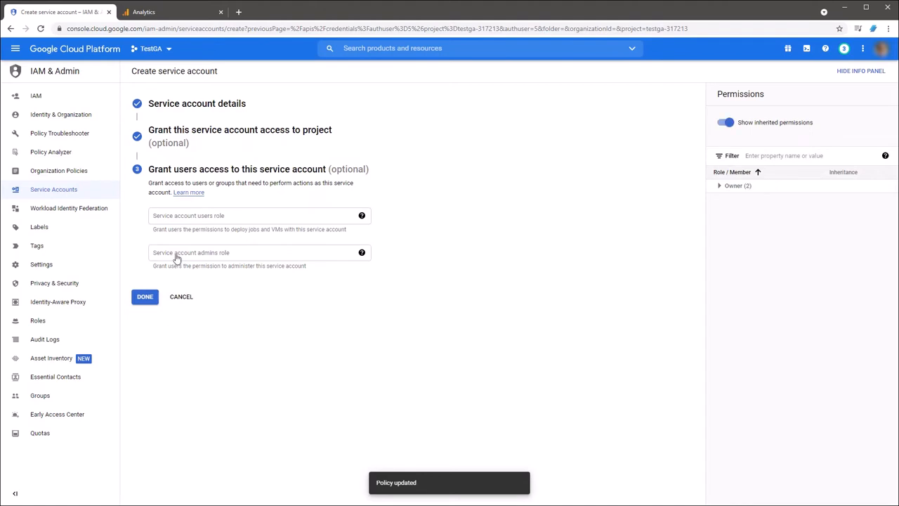
{"action": "left_click", "coordinate": [145, 296]}
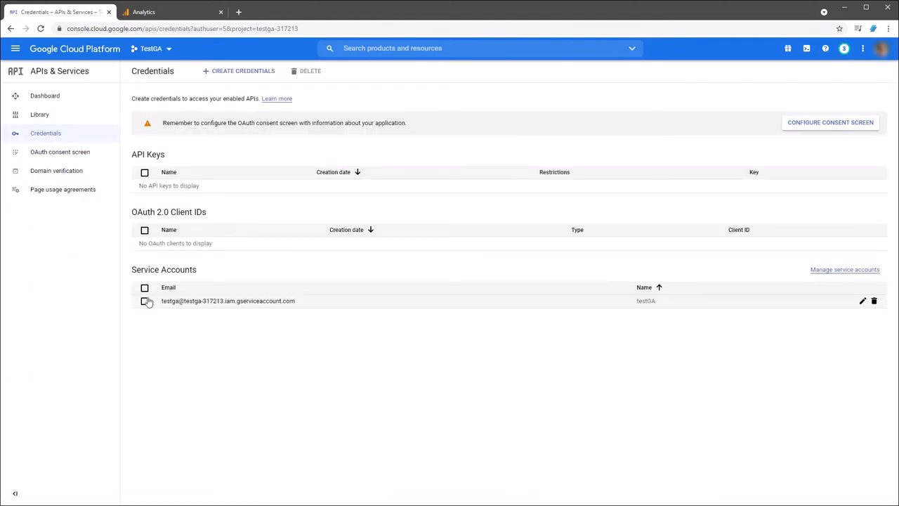
Create a new JSON key for the testGA service account
{"action": "left_click", "coordinate": [228, 301]}
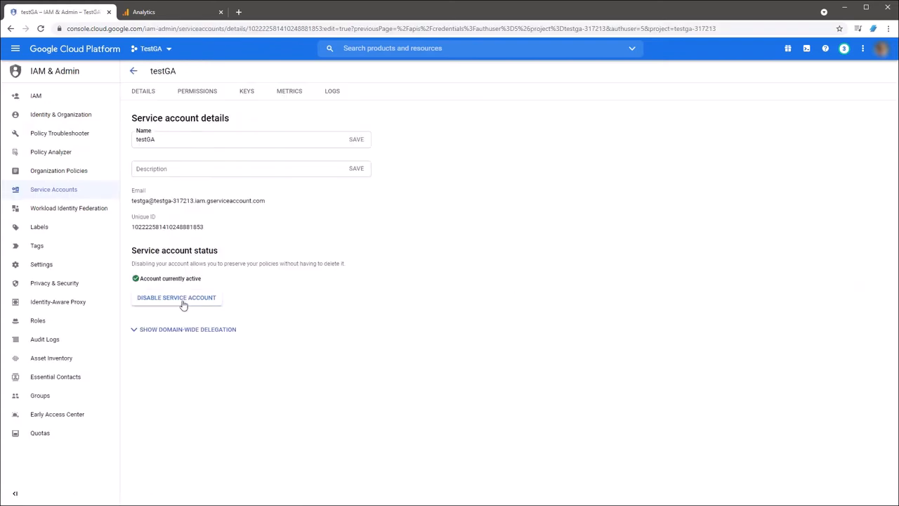
{"action": "left_click", "coordinate": [247, 91]}
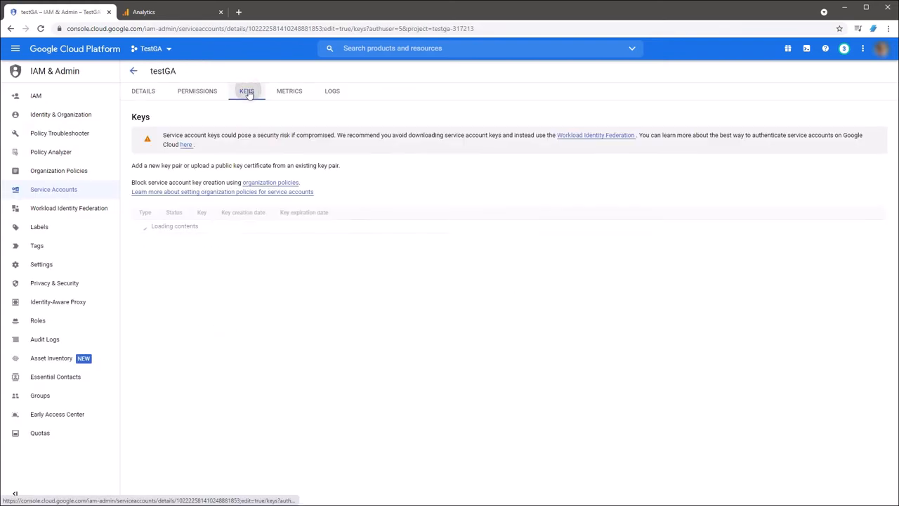
{"action": "left_click", "coordinate": [149, 211]}
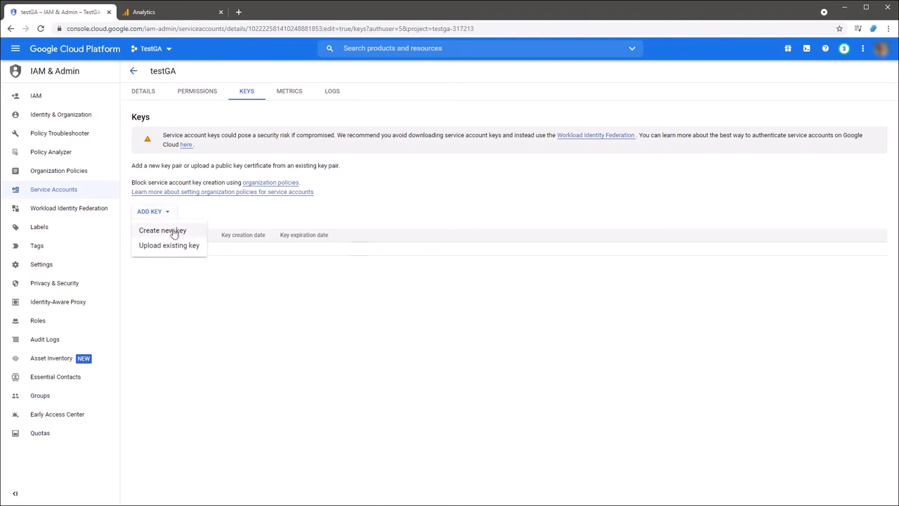
{"action": "left_click", "coordinate": [163, 230]}
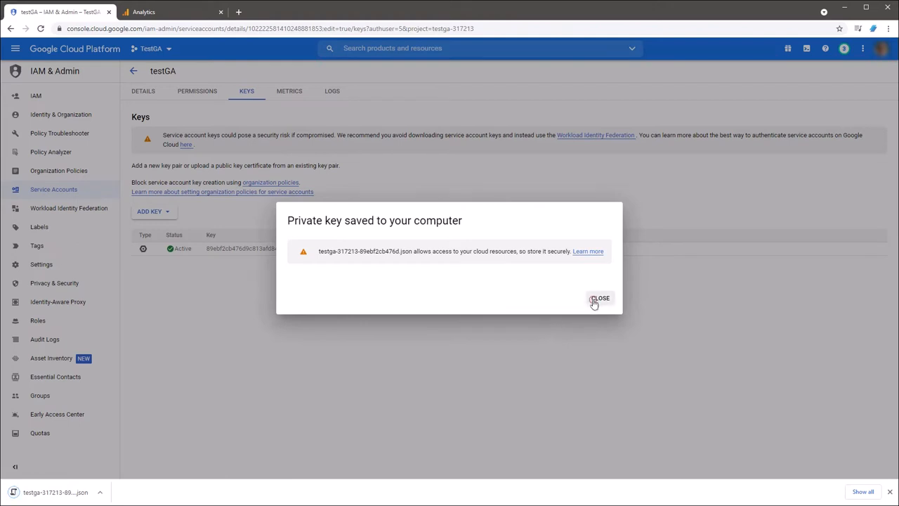
Dismiss the key-saved notice and open the downloaded JSON key file
{"action": "left_click", "coordinate": [600, 298]}
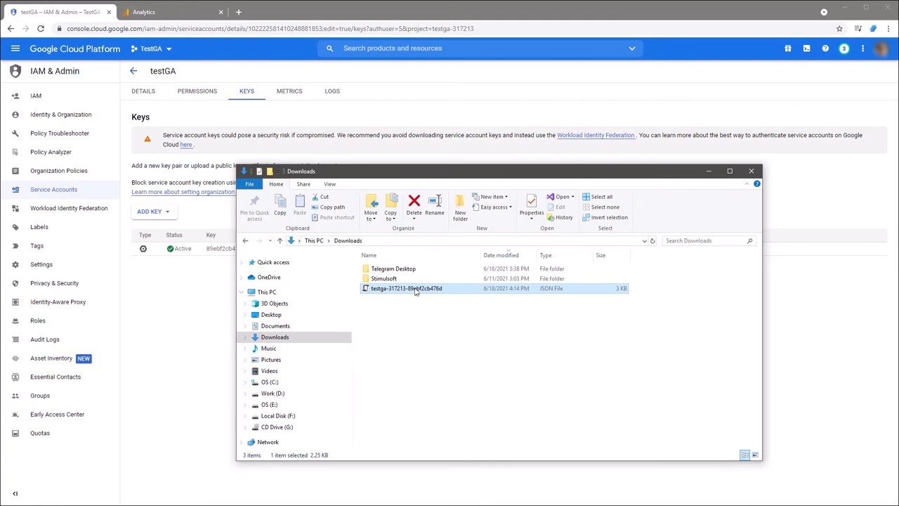
{"action": "double_click", "coordinate": [406, 288]}
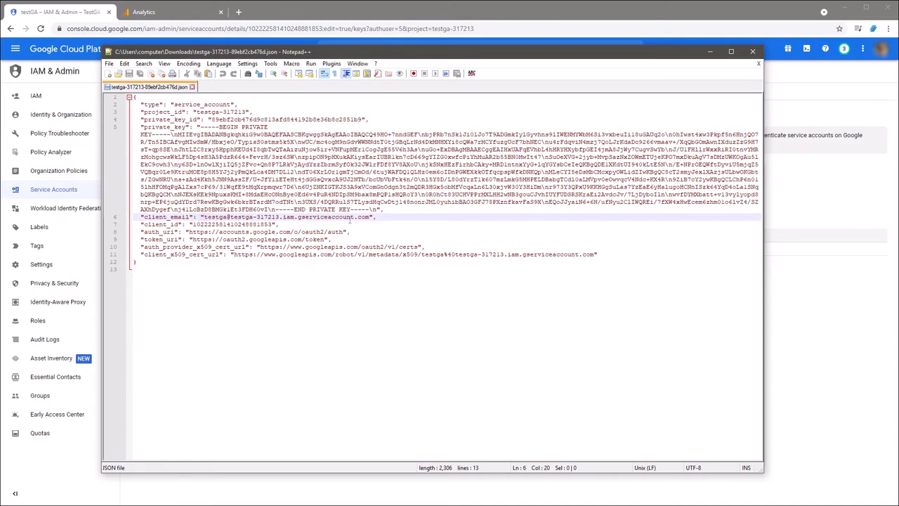
Select and copy the client_email value from the JSON key
{"action": "left_click_drag", "start_coordinate": [204, 217], "coordinate": [369, 217]}
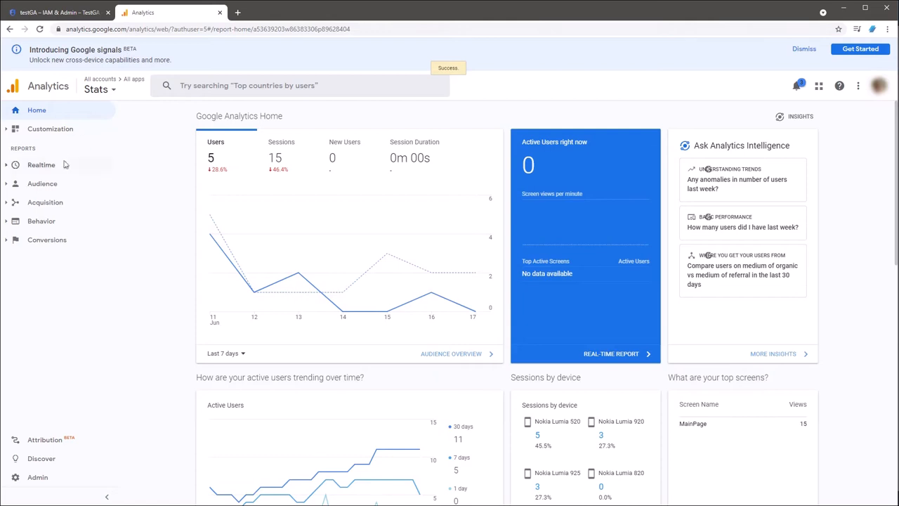
Open Admin > Account User Management and its add-access menu
{"action": "left_click", "coordinate": [37, 477]}
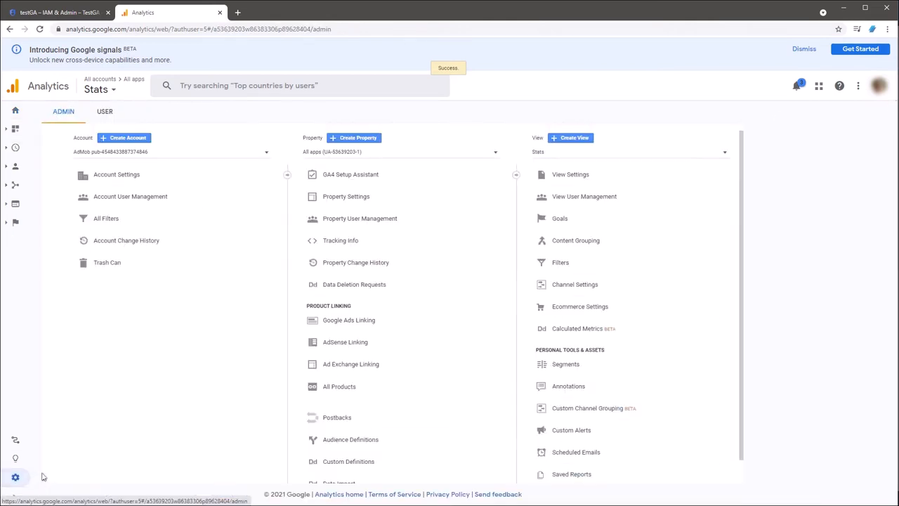
{"action": "left_click", "coordinate": [130, 196]}
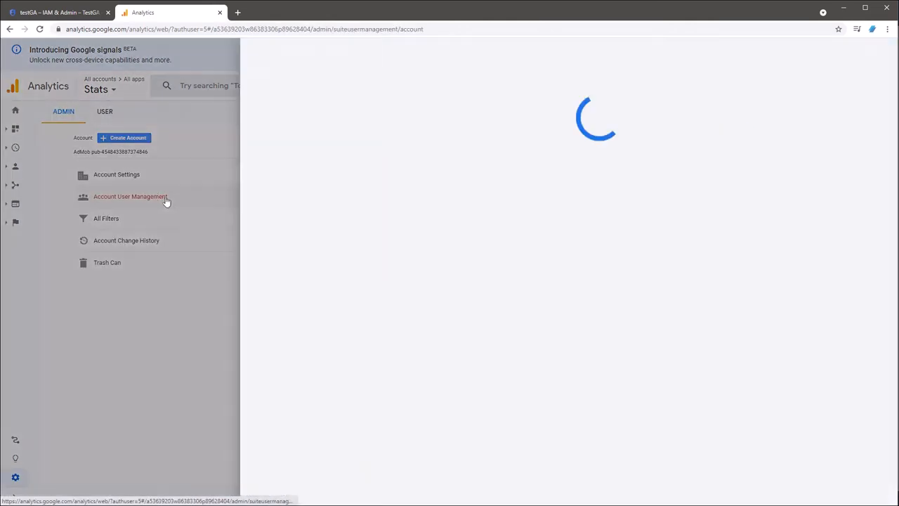
{"action": "left_click", "coordinate": [130, 196]}
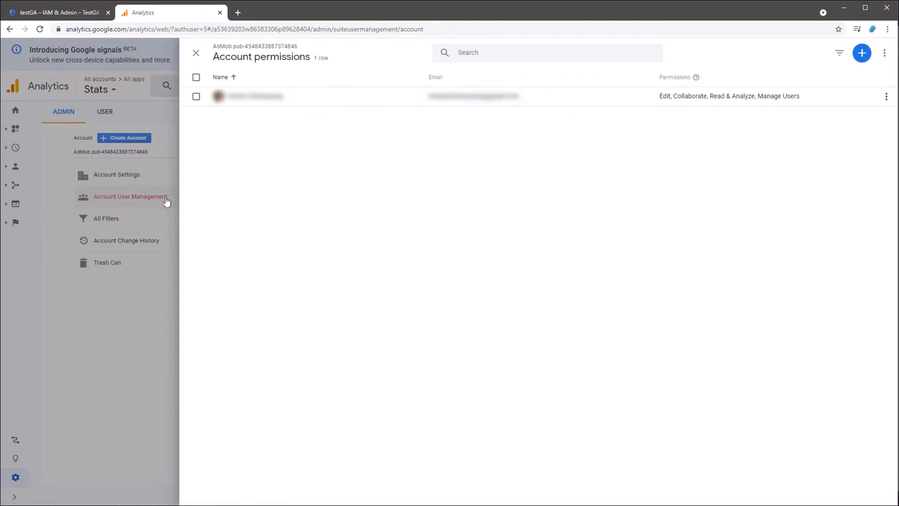
{"action": "left_click", "coordinate": [862, 53]}
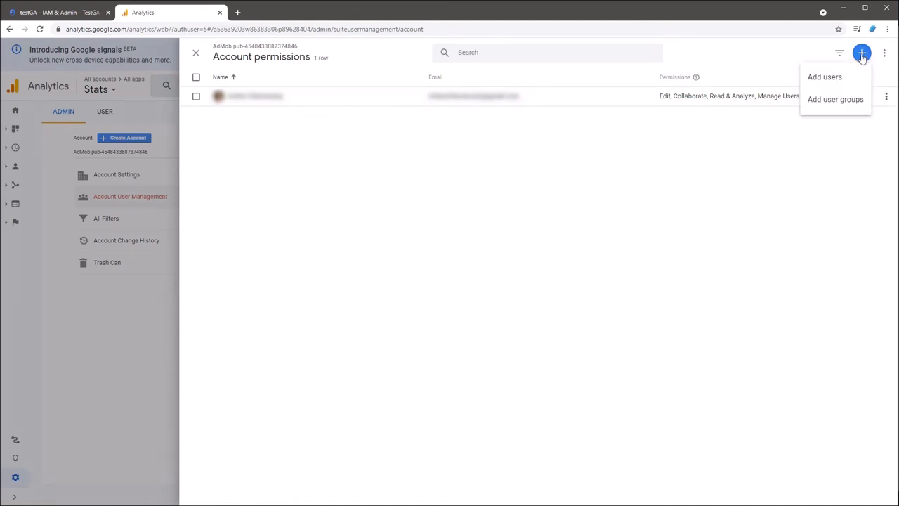
{"action": "left_click", "coordinate": [825, 77]}
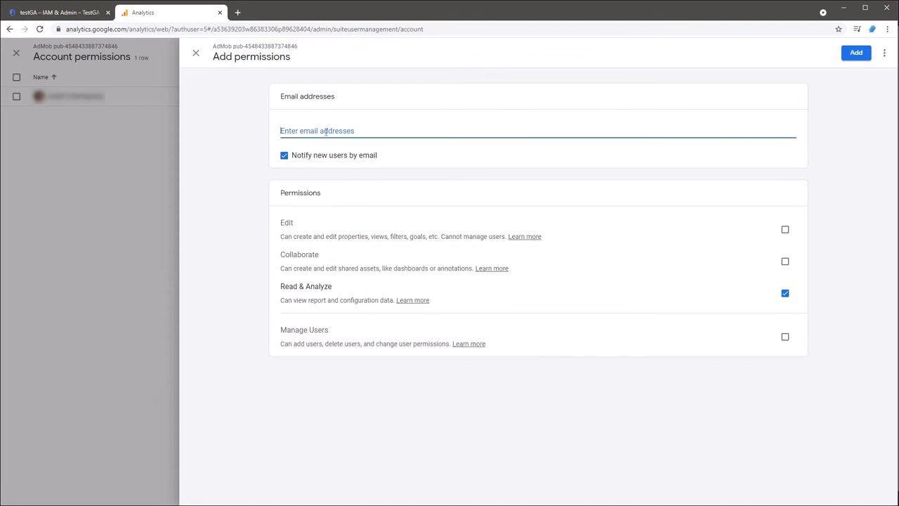
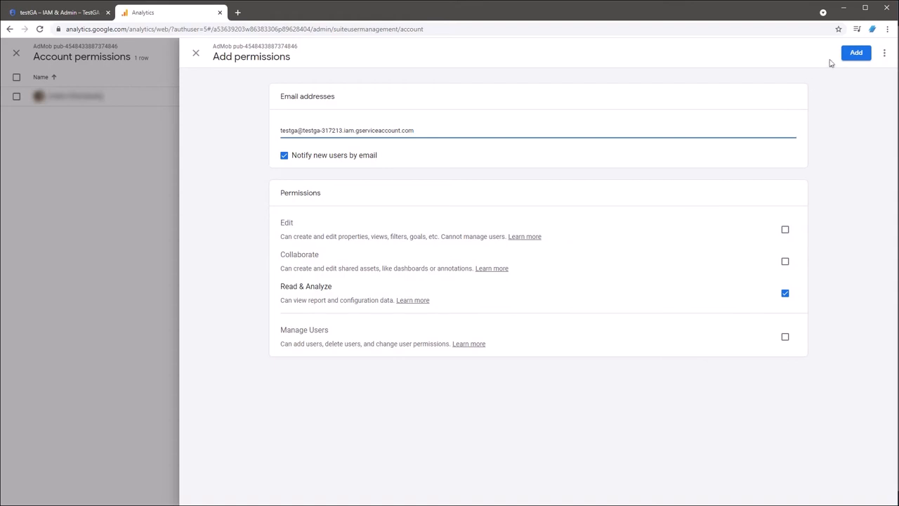
{"action": "left_click", "coordinate": [856, 52]}
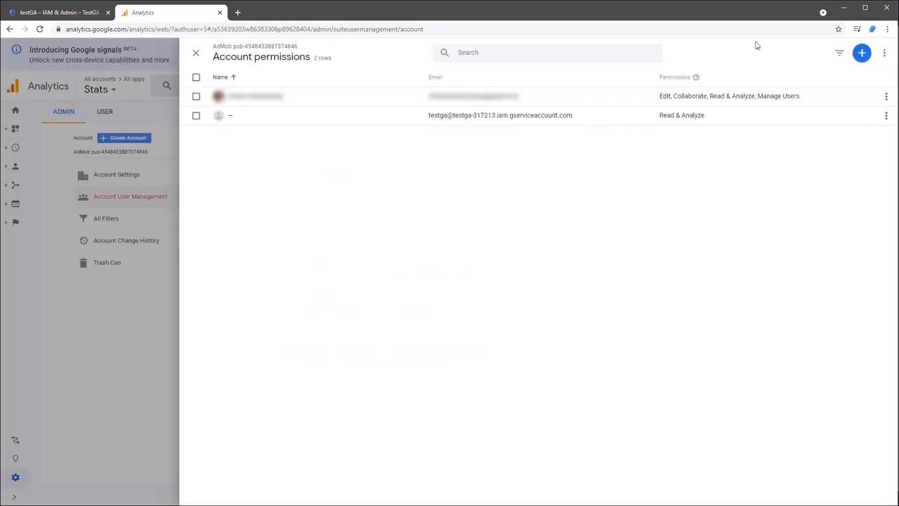
{"action": "mouse_move", "coordinate": [843, 10]}
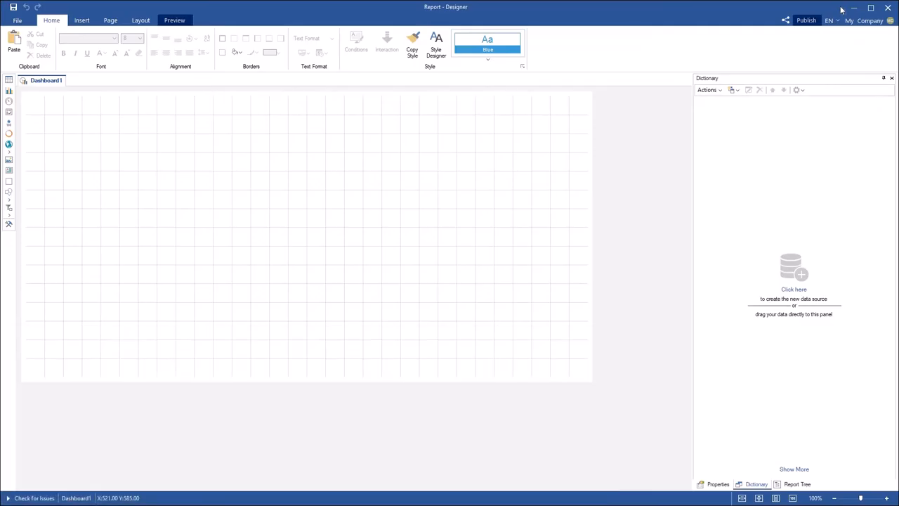
Add a new Google Analytics data source from the Dictionary's New menu
{"action": "left_click", "coordinate": [733, 90]}
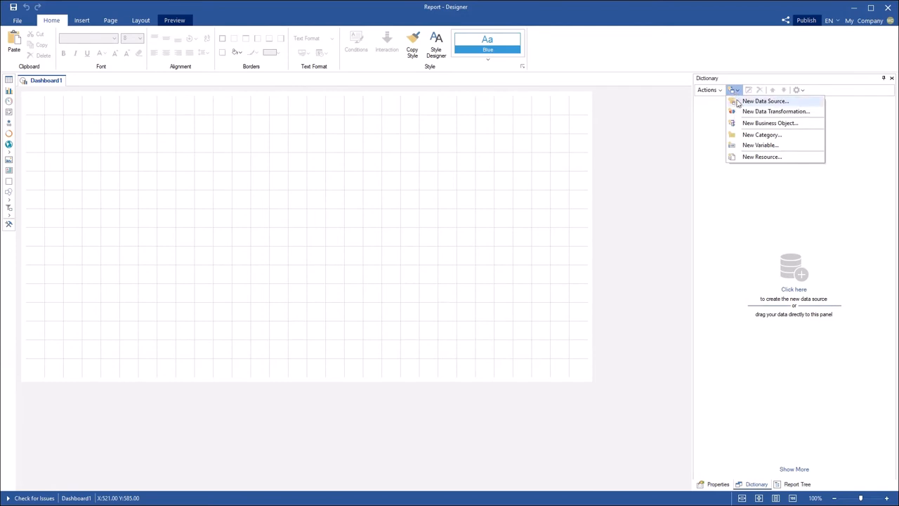
{"action": "left_click", "coordinate": [766, 100]}
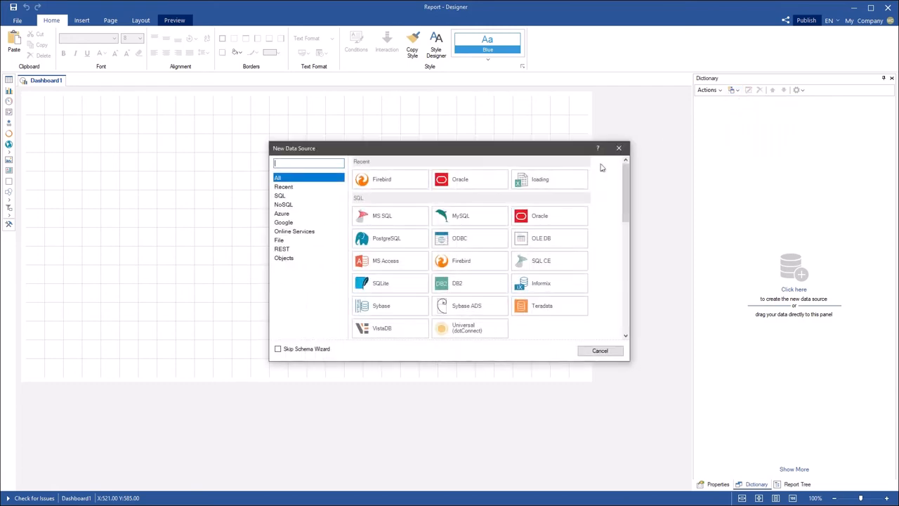
{"action": "left_click", "coordinate": [600, 350]}
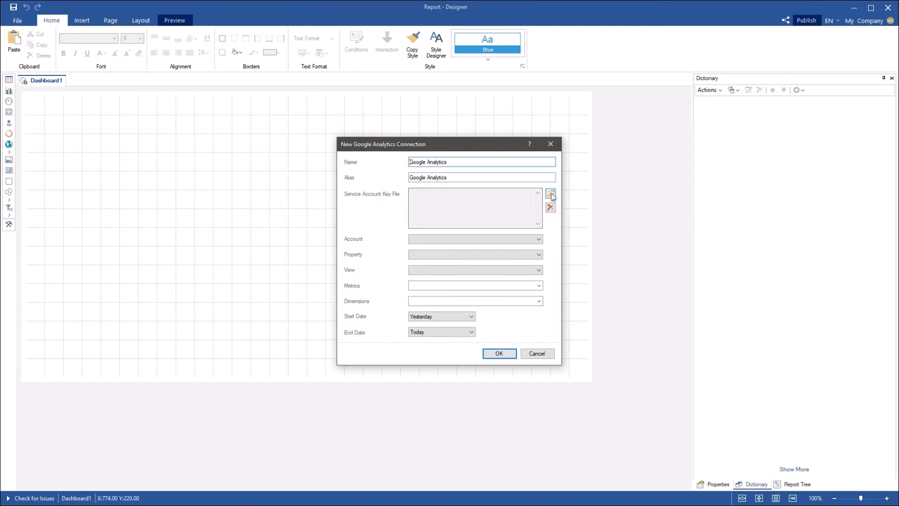
Load the service account JSON key and tick ga:users as the metric
{"action": "left_click", "coordinate": [551, 194]}
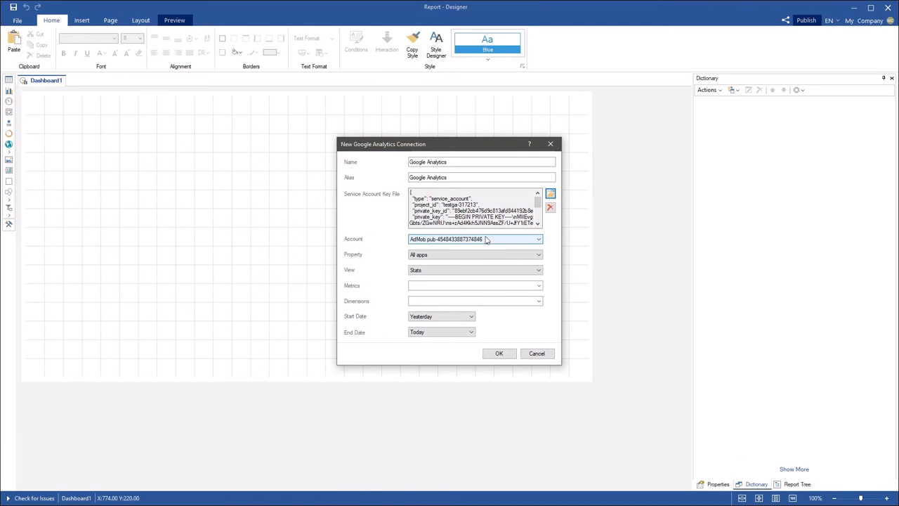
{"action": "mouse_move", "coordinate": [487, 255]}
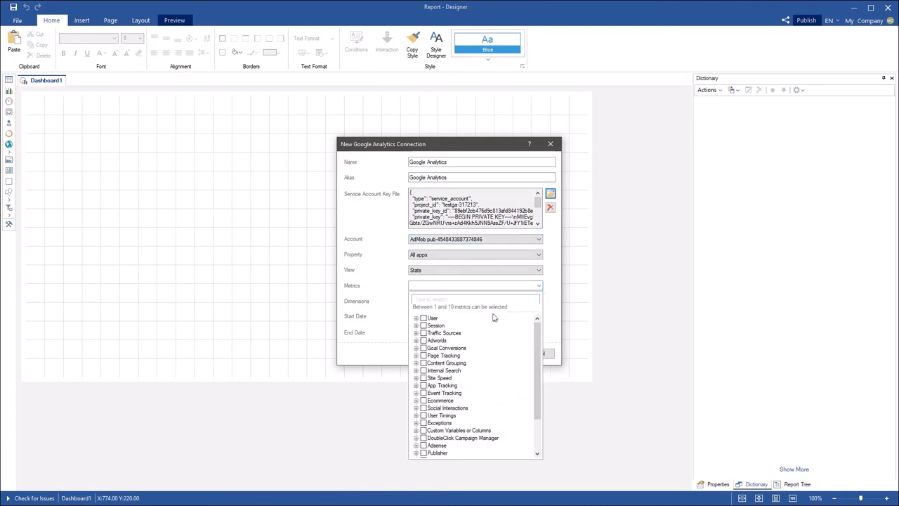
{"action": "left_click", "coordinate": [416, 318]}
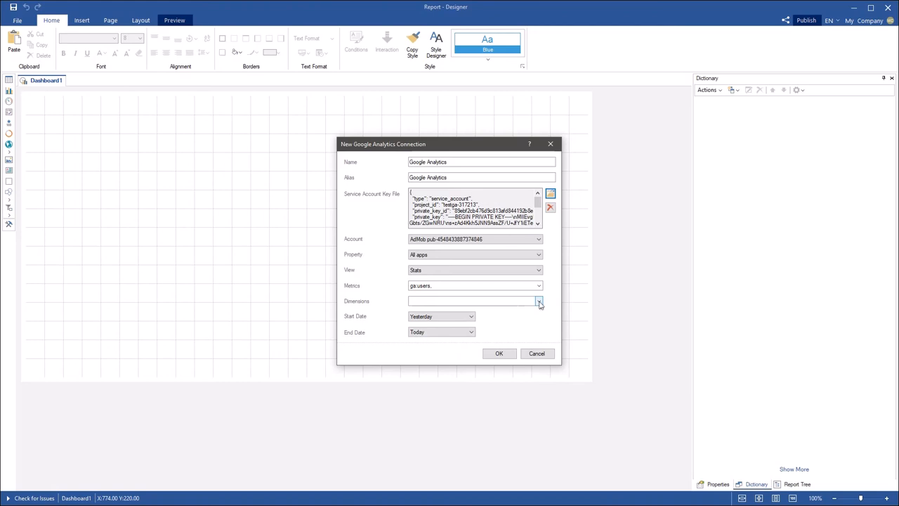
Tick ga:fullReferrer under the Traffic Sources dimensions
{"action": "left_click", "coordinate": [539, 301]}
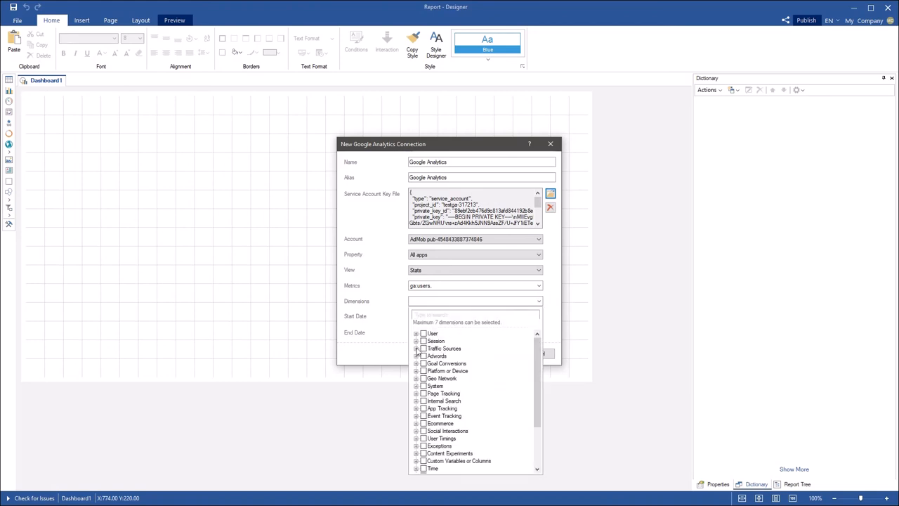
{"action": "left_click", "coordinate": [415, 348]}
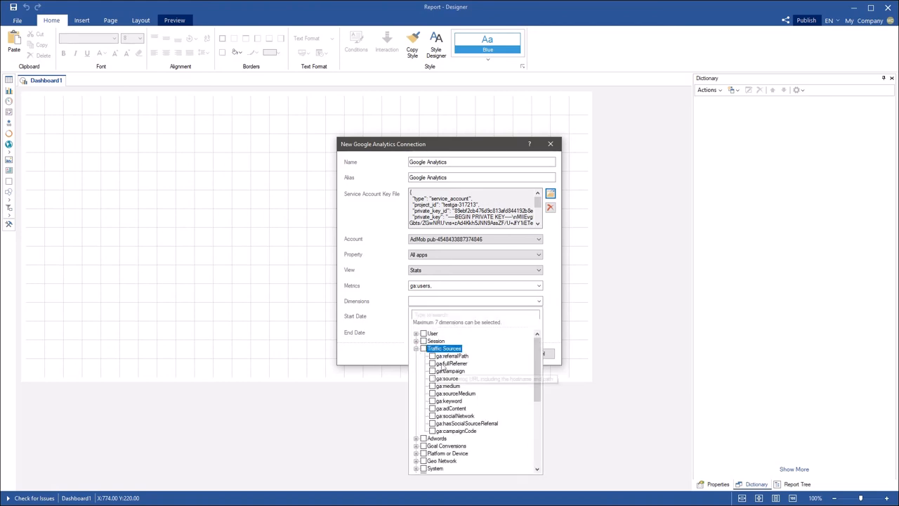
{"action": "left_click", "coordinate": [433, 363]}
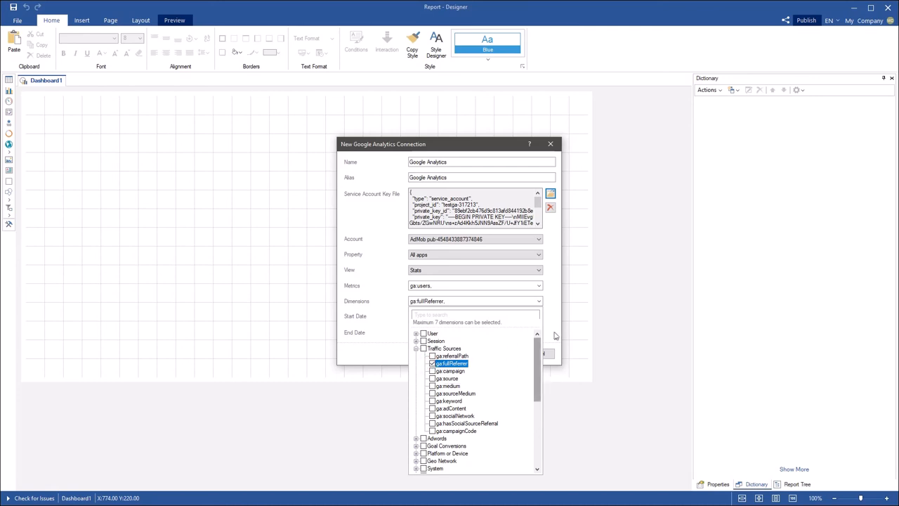
Set the start date to 30 days ago and add table 89628404 to the dictionary
{"action": "left_click", "coordinate": [469, 316]}
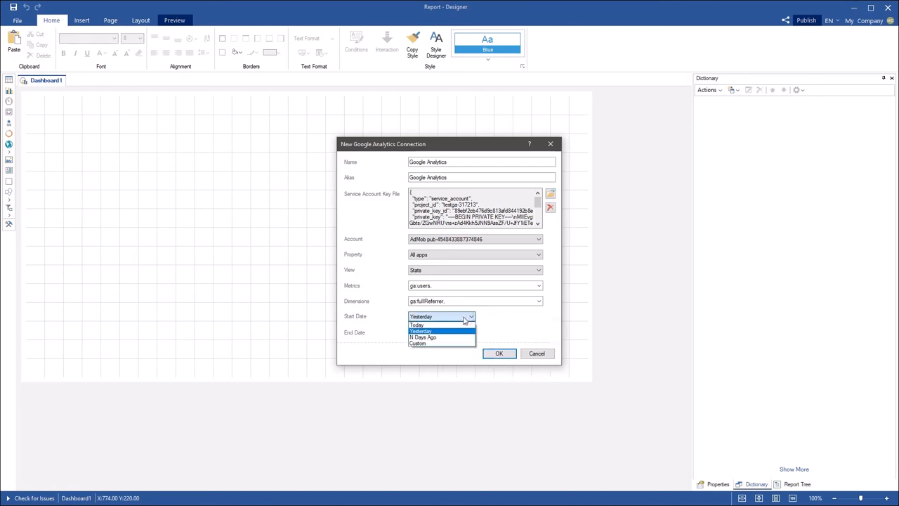
{"action": "left_click", "coordinate": [423, 337]}
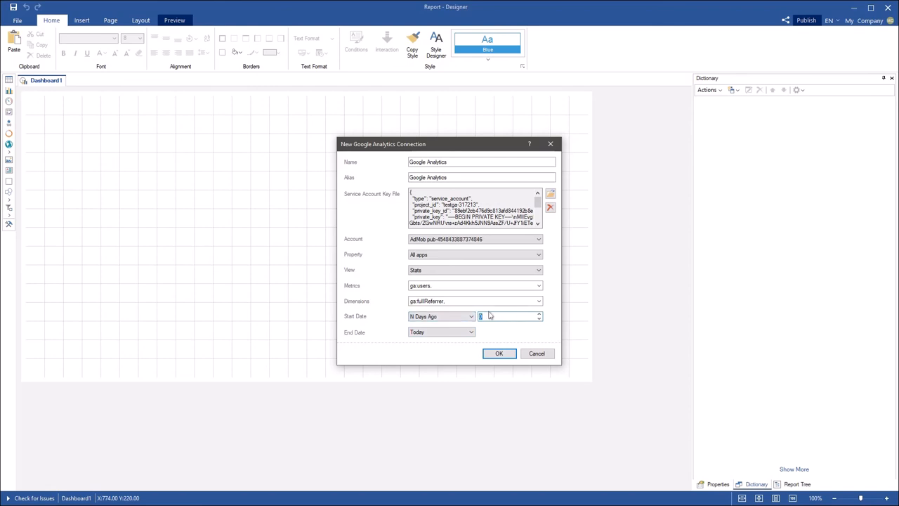
{"action": "type", "text": "30"}
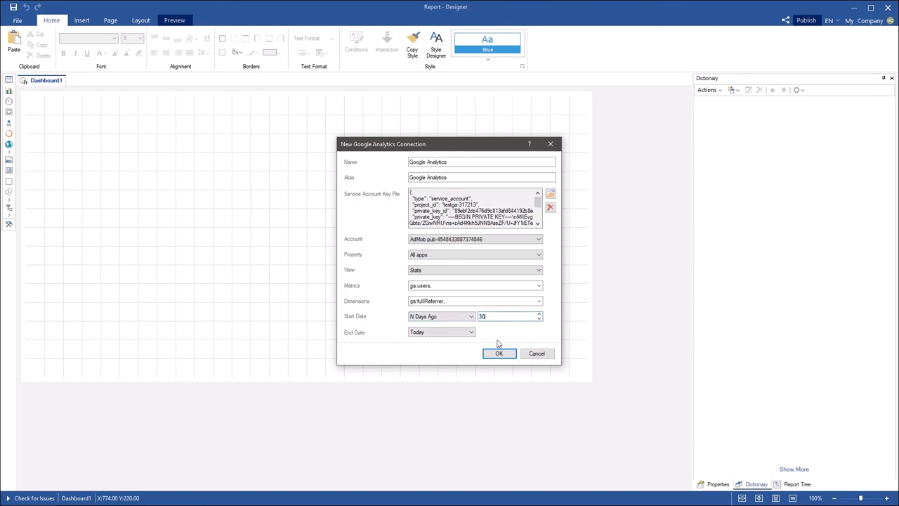
{"action": "left_click", "coordinate": [499, 353]}
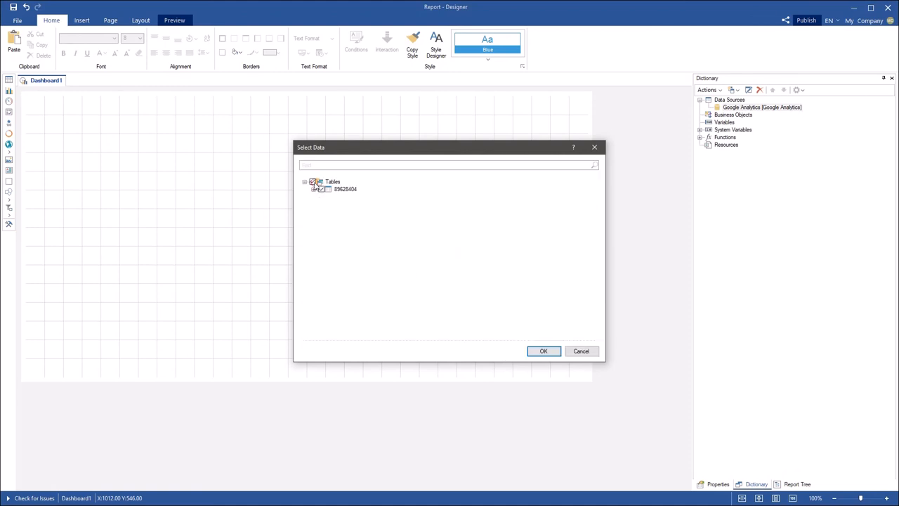
{"action": "left_click", "coordinate": [543, 351]}
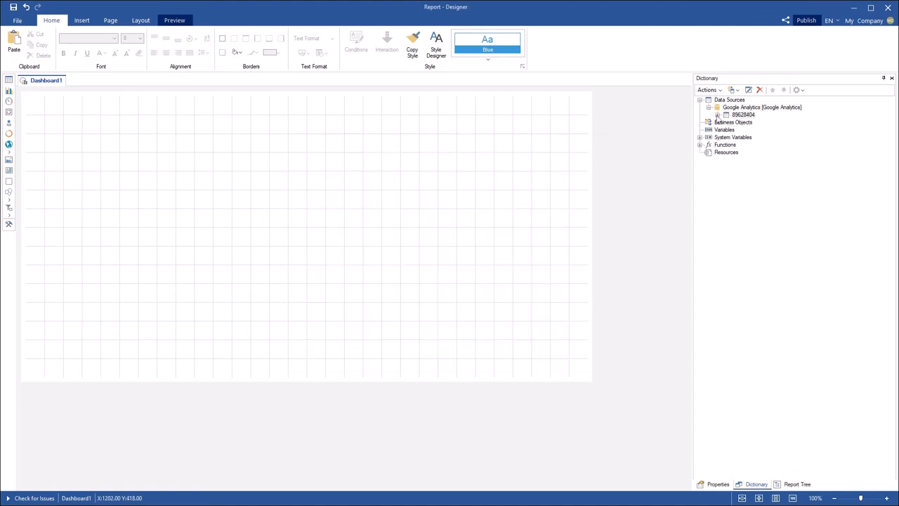